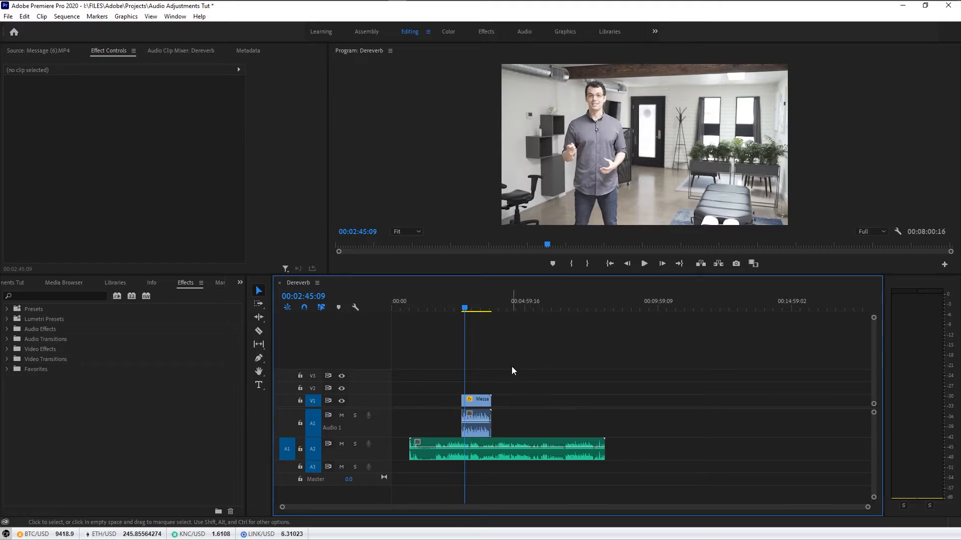
pyautogui.moveTo(499, 359)
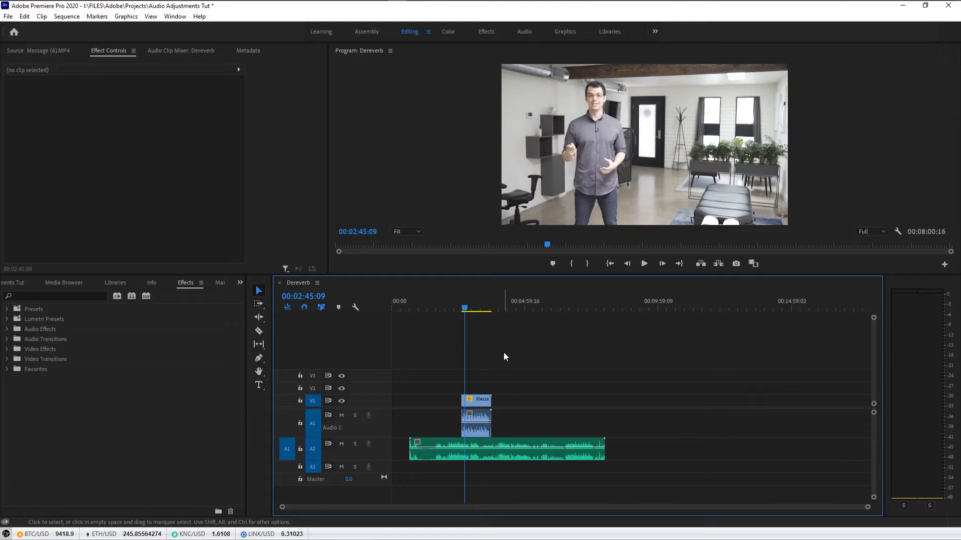
# - Move the playhead forward to about 00:03:06:17, partway into the video clip
pyautogui.click(470, 309)
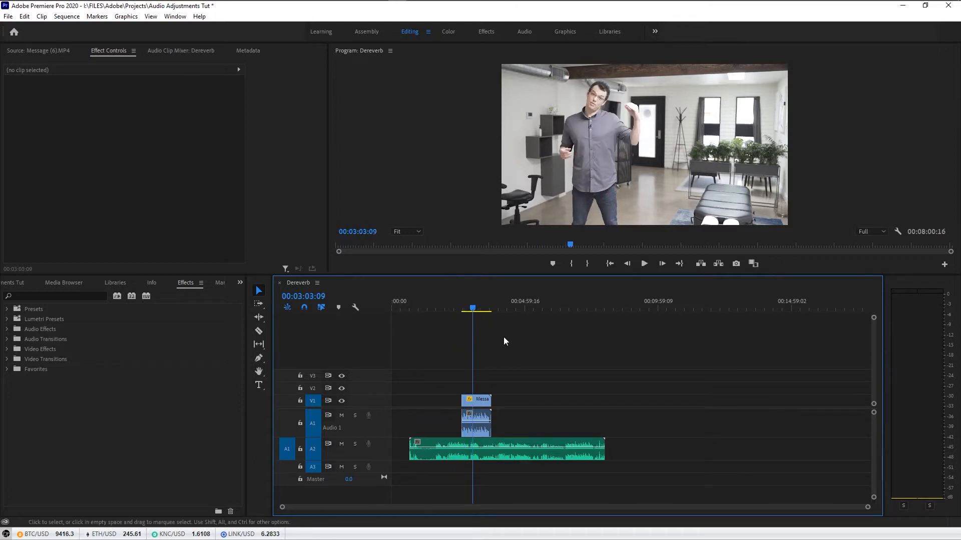
pyautogui.click(644, 263)
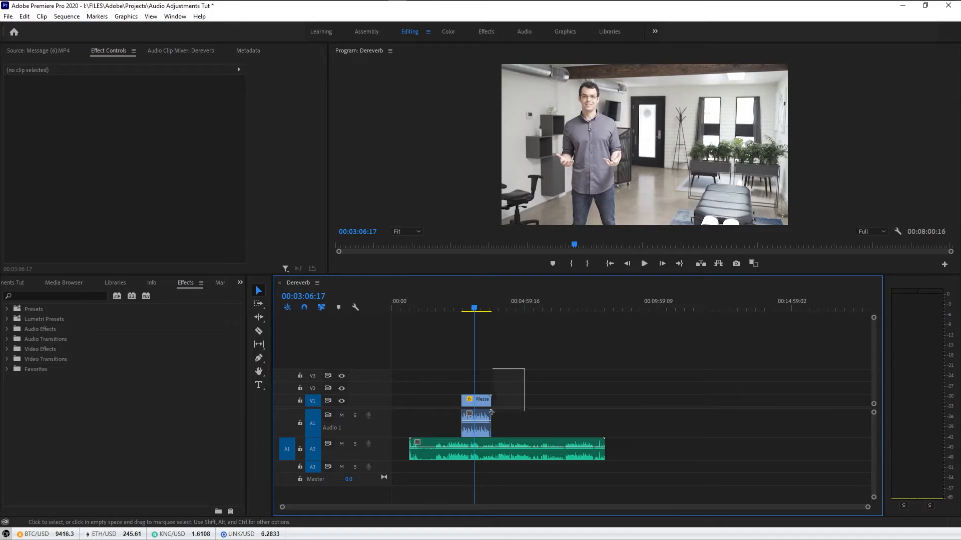
# - Synchronize the selected clips by audio, using Mix Down as the track channel
pyautogui.rightClick(484, 447)
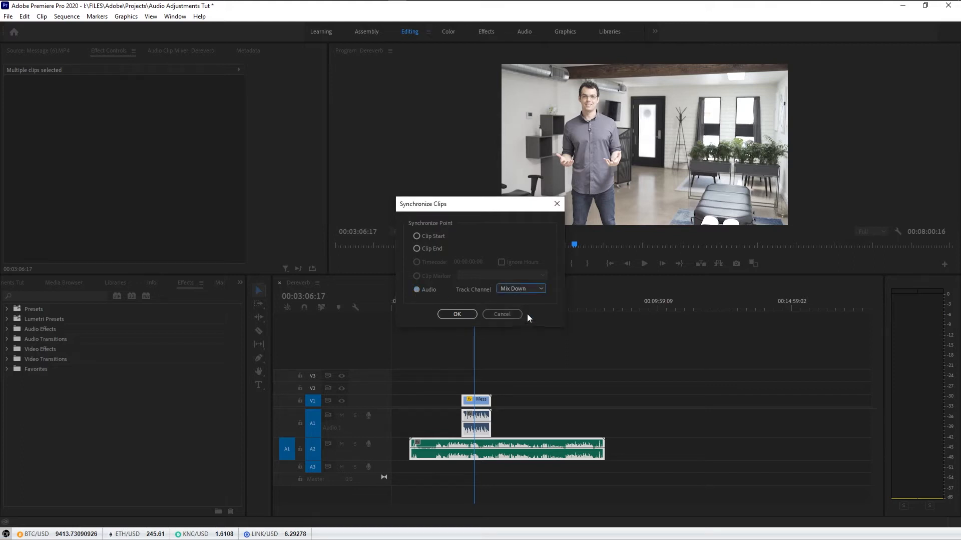
pyautogui.moveTo(524, 419)
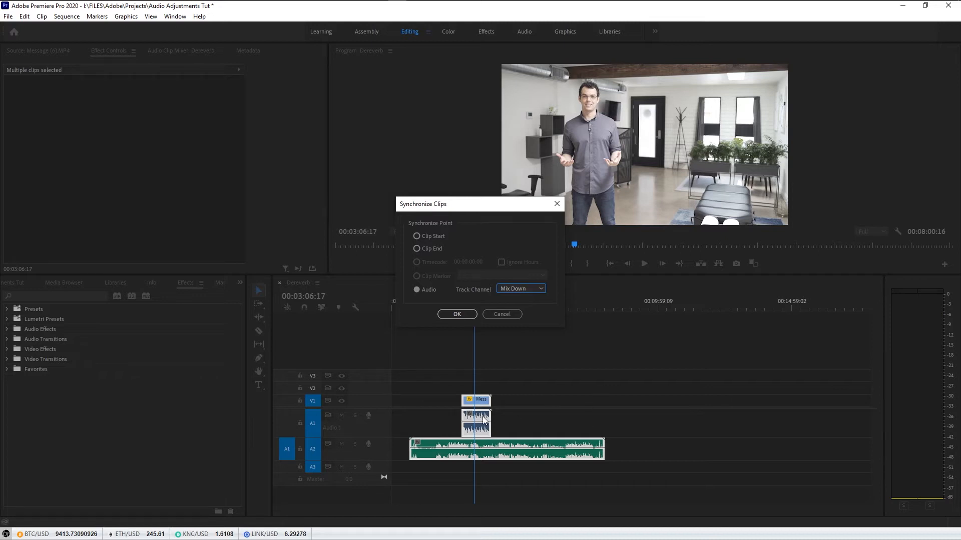
pyautogui.moveTo(548, 459)
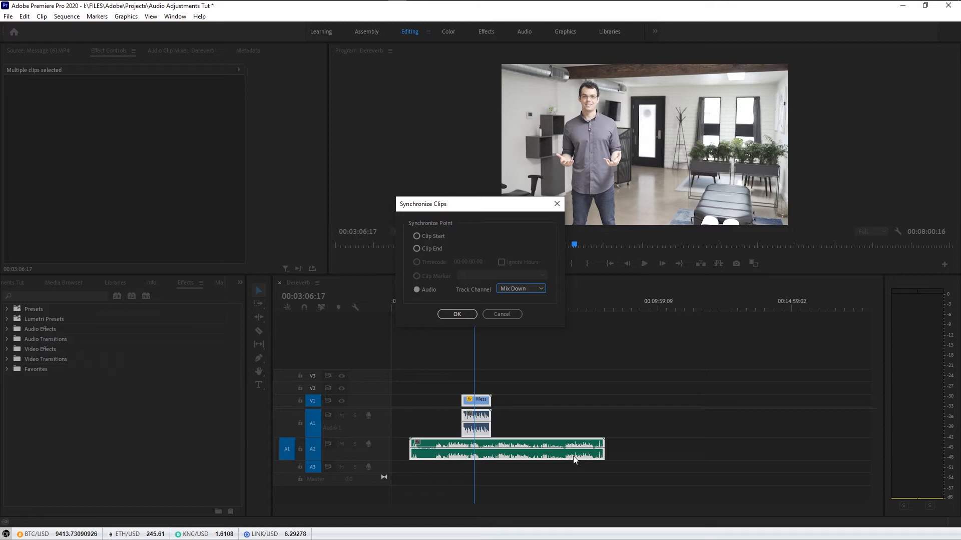
pyautogui.click(456, 314)
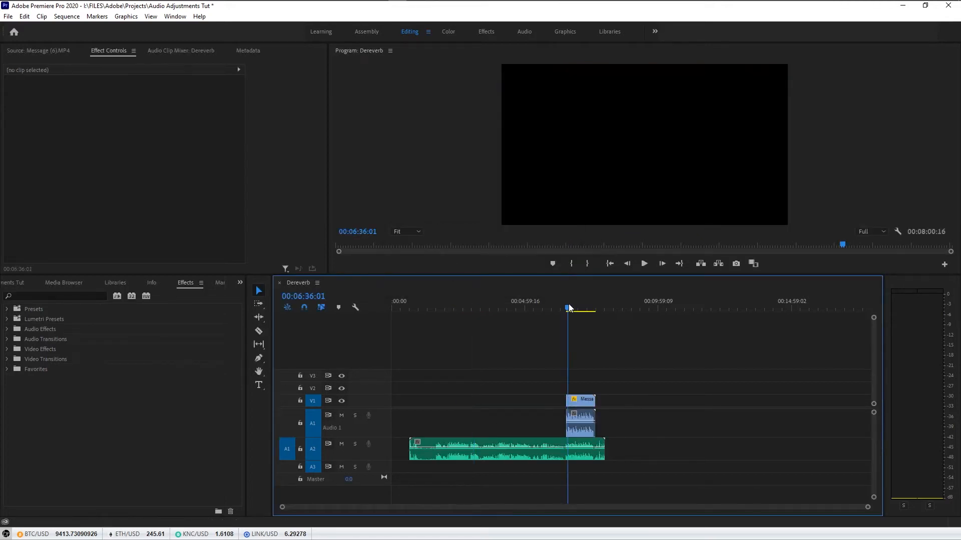
# - Cue playback to the synced clips and mute the scratch audio on track A1
pyautogui.click(644, 264)
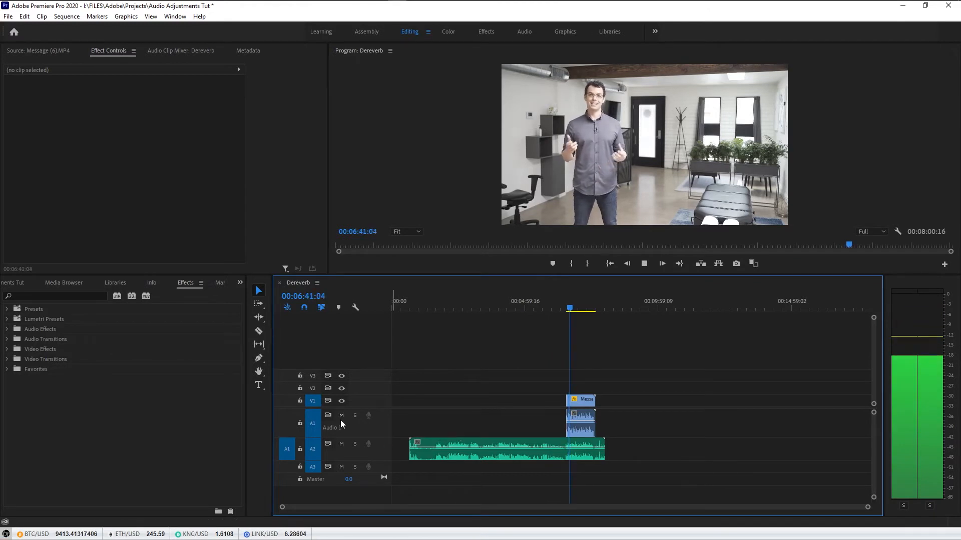
pyautogui.click(342, 415)
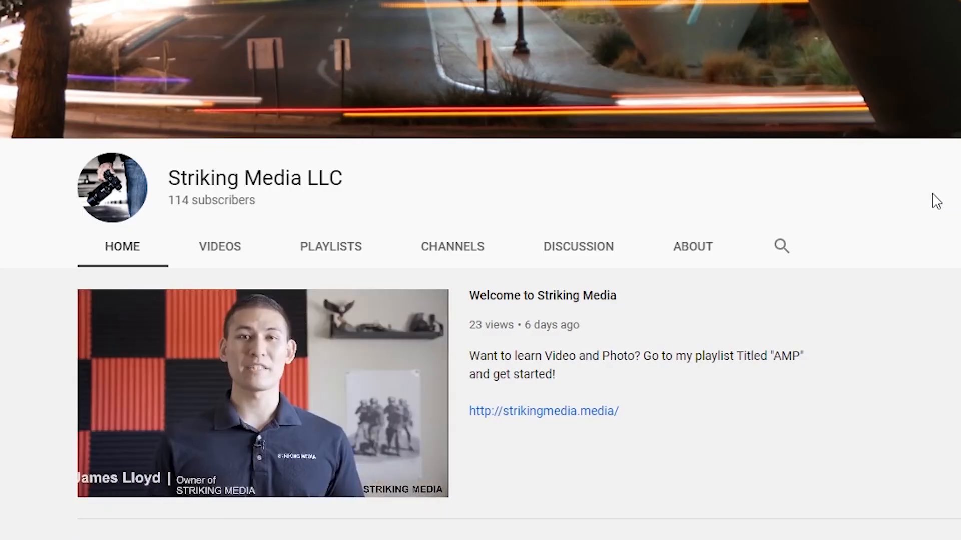
# - Turn on All notifications for Striking Media LLC and scroll to the AMP playlist
pyautogui.click(754, 249)
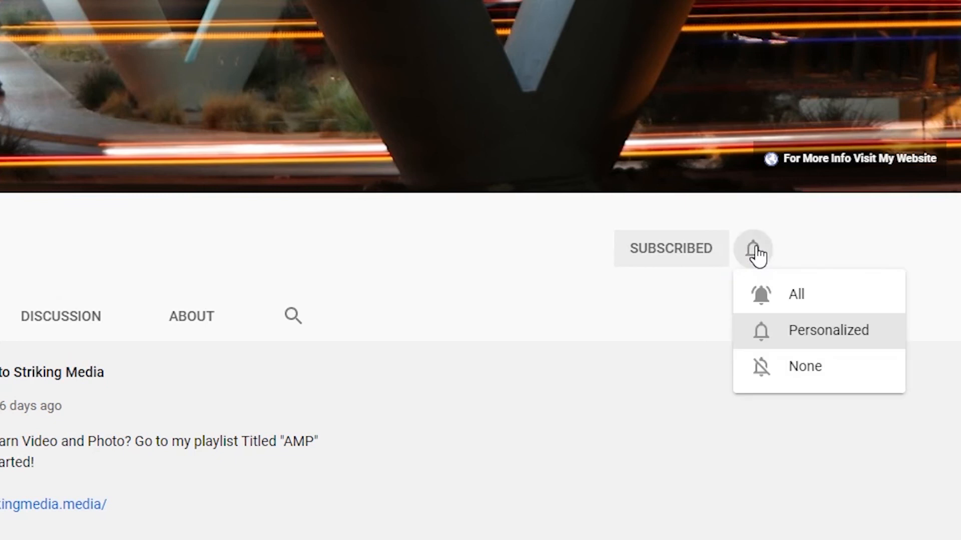
pyautogui.click(753, 248)
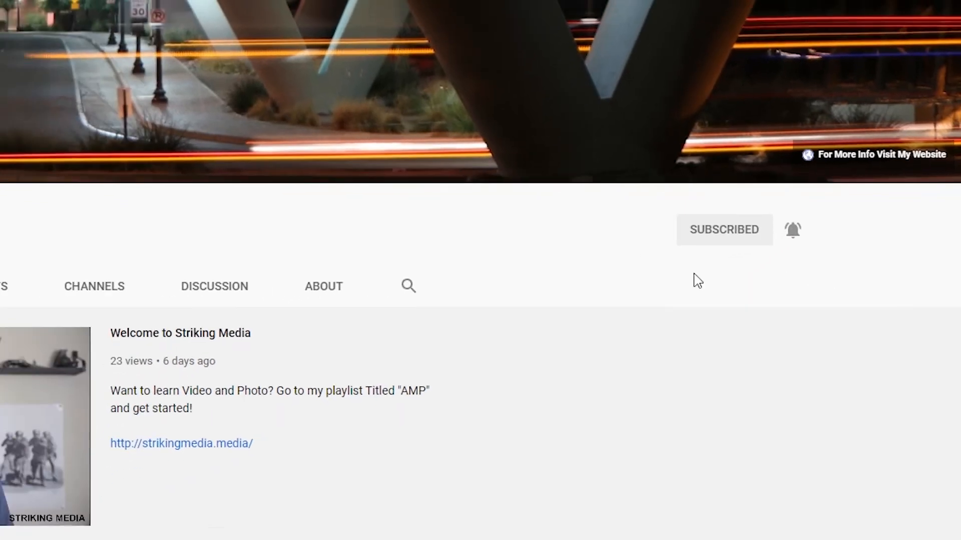
pyautogui.scroll(-3)
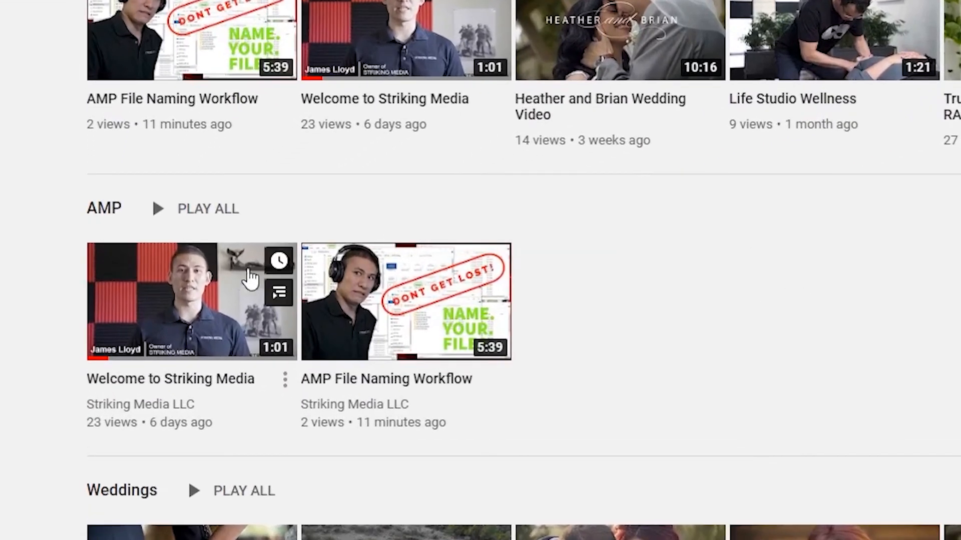